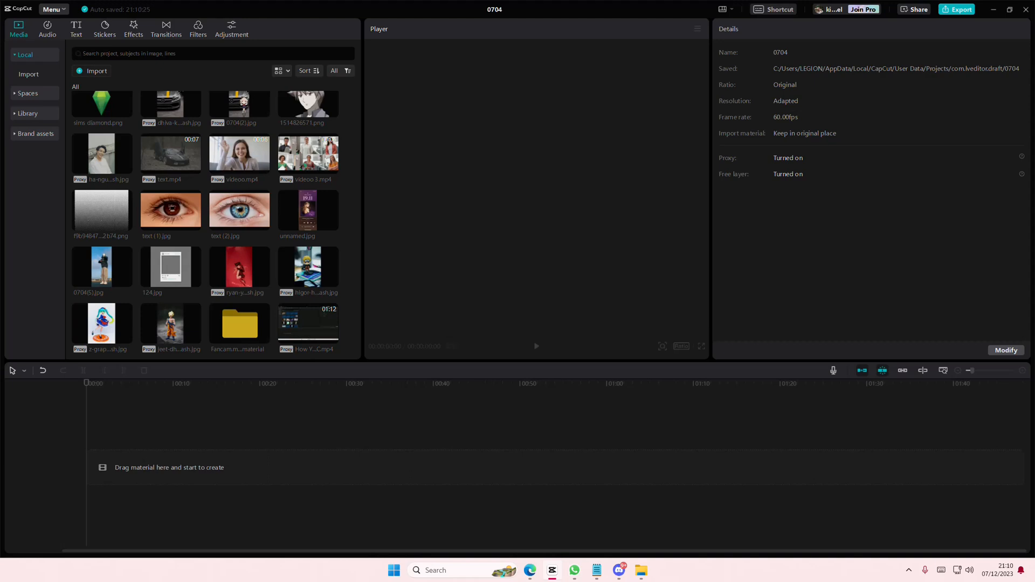
- Place the 'How You Can Split…' .mp4 on the timeline and select the clip to show its properties
left_click_drag(307, 324, 240, 466)
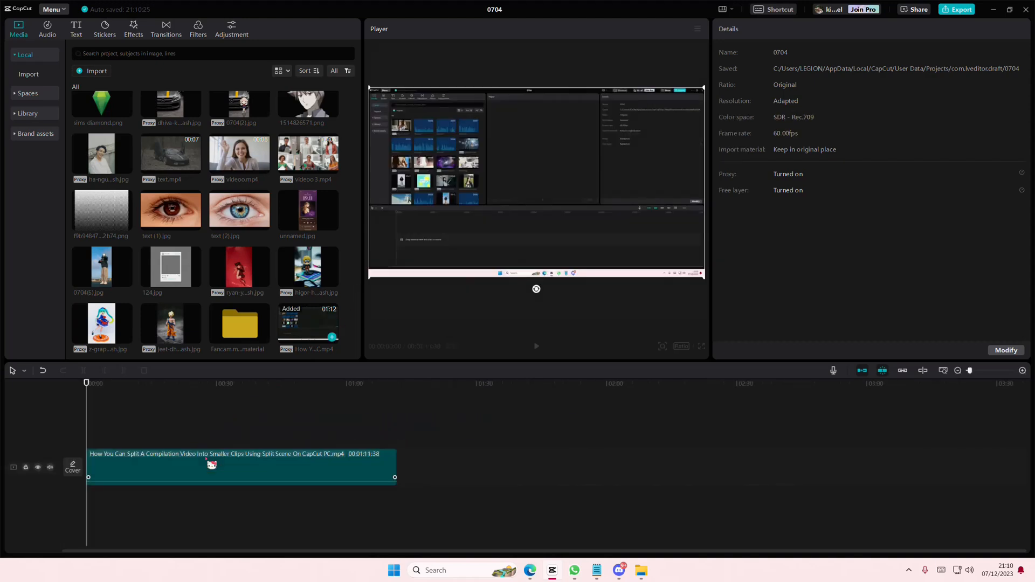
left_click(218, 463)
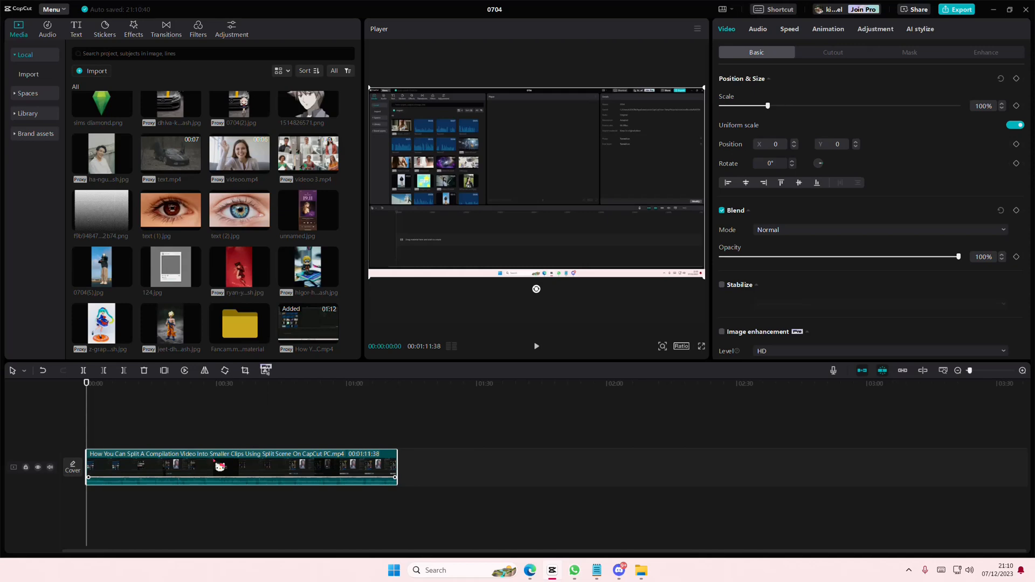
- Launch Remove filler words from the clip's context menu to review the flagged transcript
right_click(222, 466)
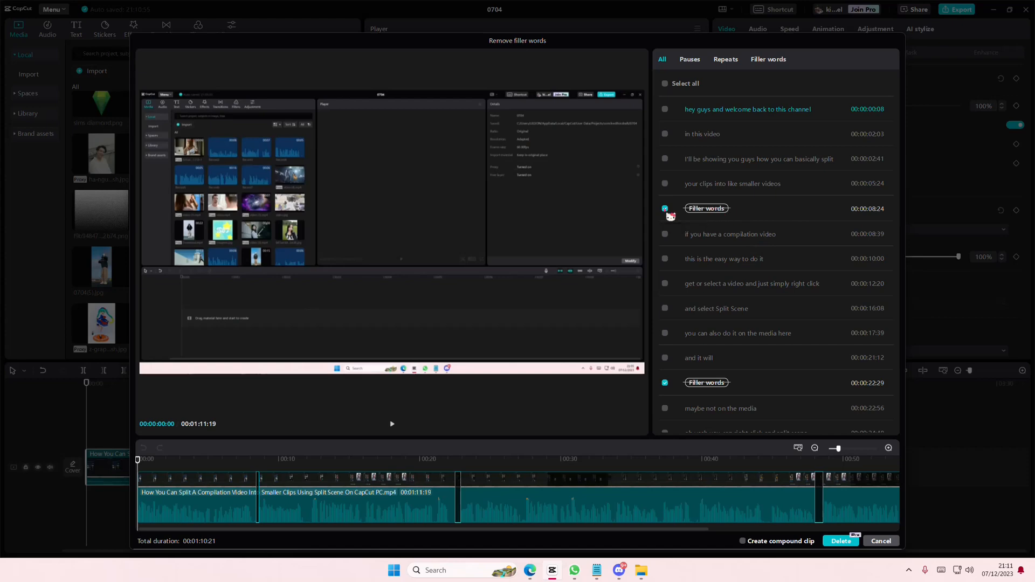
- Cue the preview to the first flagged filler word near 0:08 and the transcript line after it
left_click(665, 208)
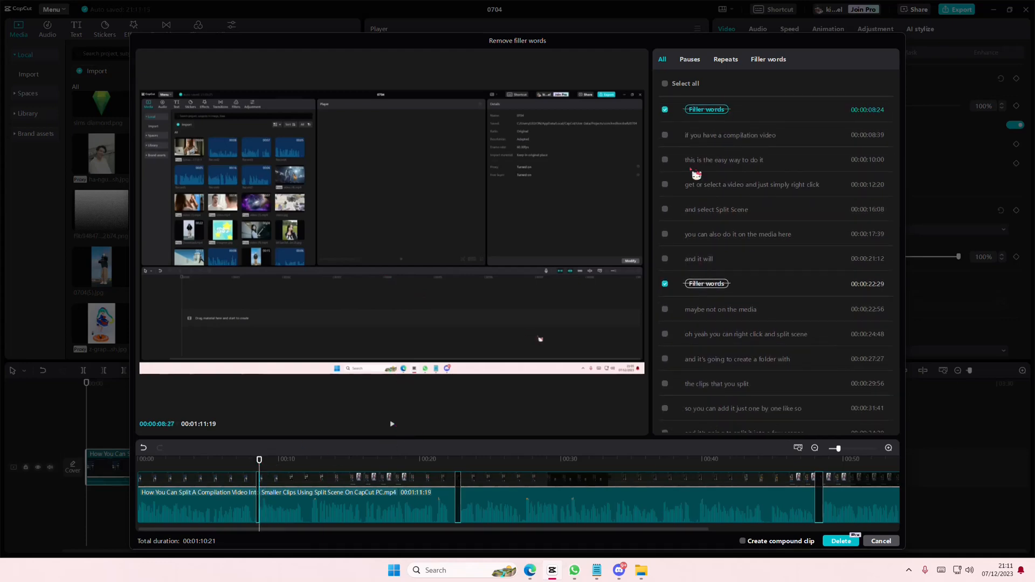
left_click(665, 109)
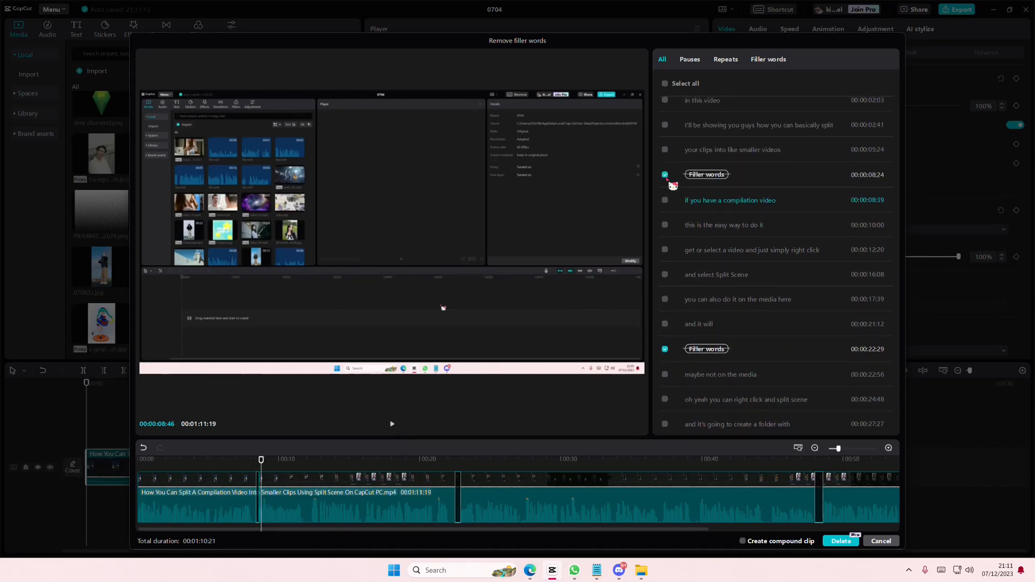
left_click(689, 59)
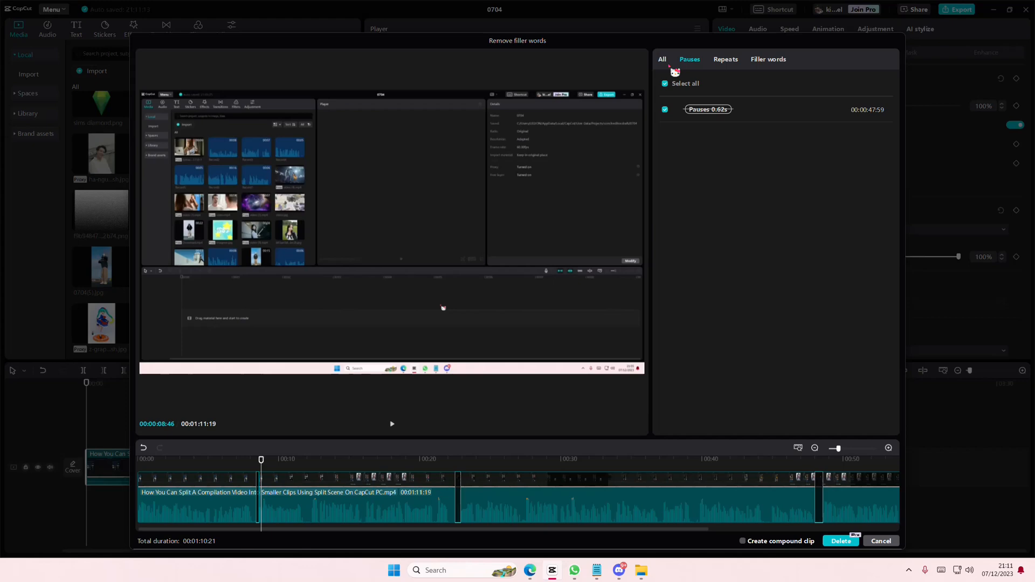
left_click(661, 59)
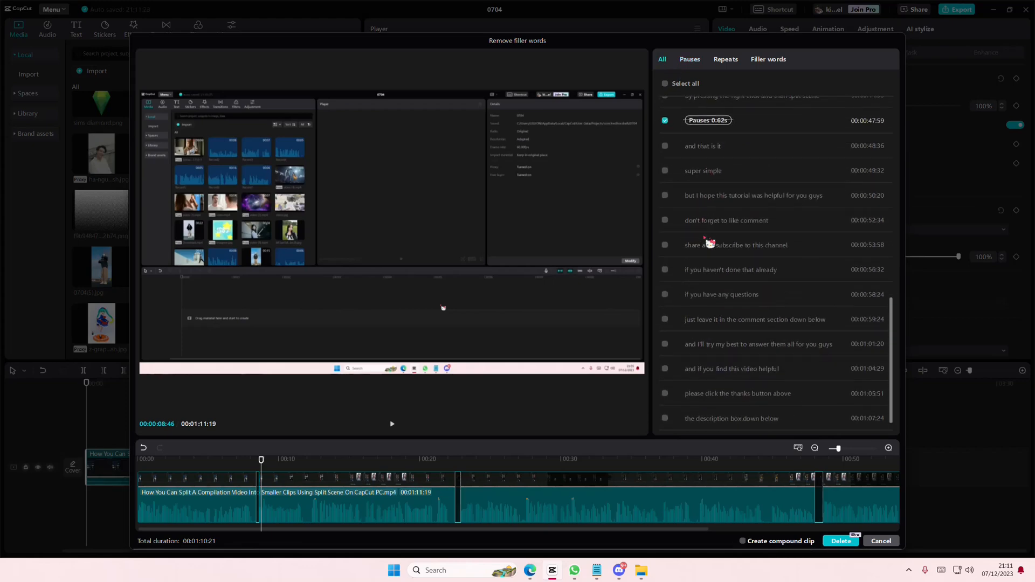
left_click(690, 58)
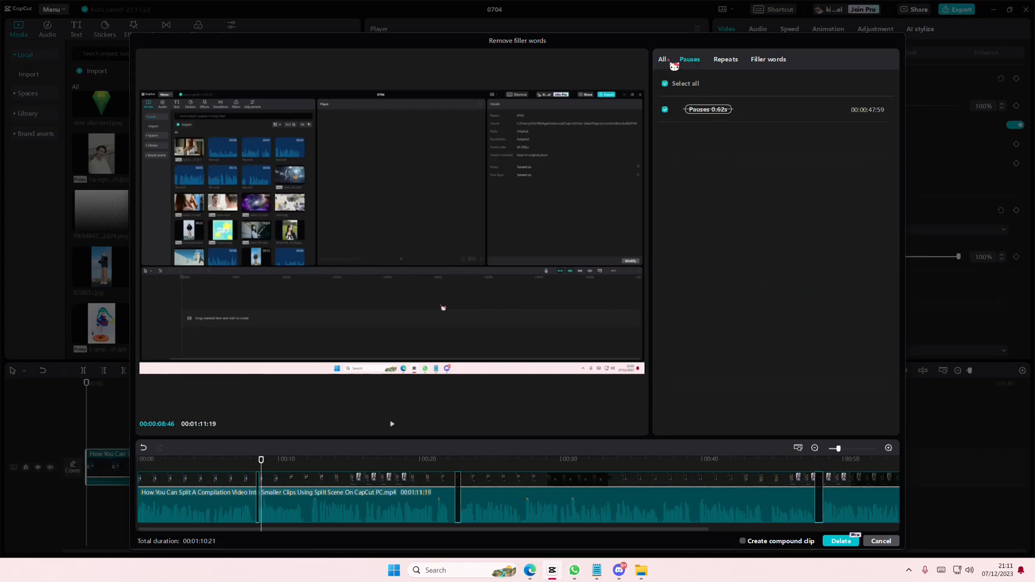
left_click(662, 60)
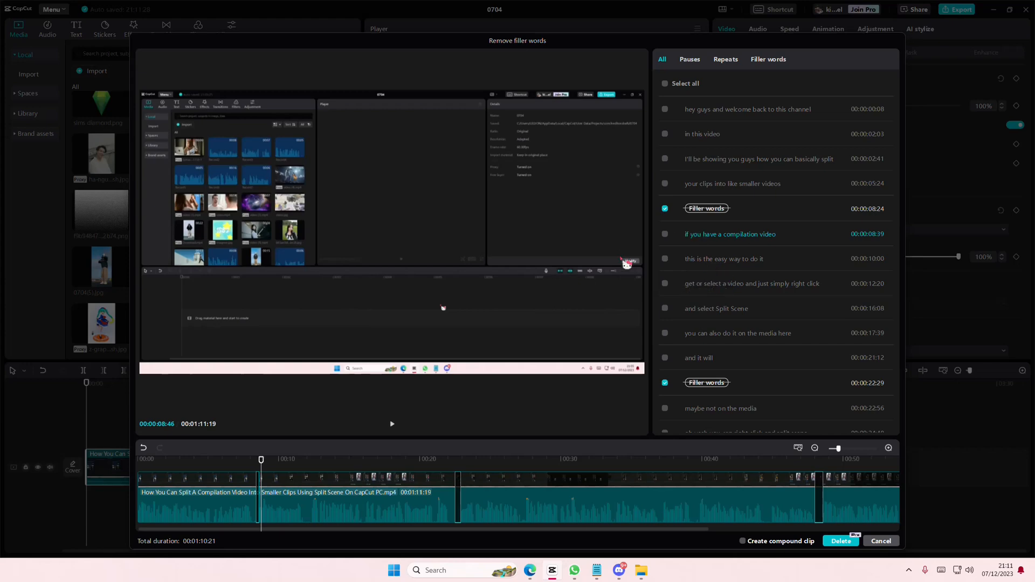
left_click(665, 208)
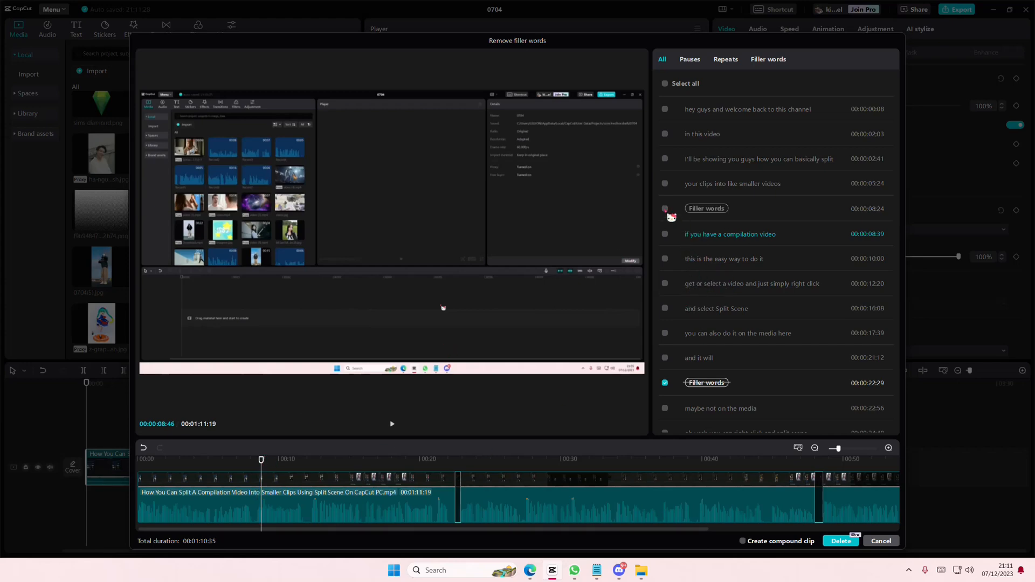
left_click(665, 208)
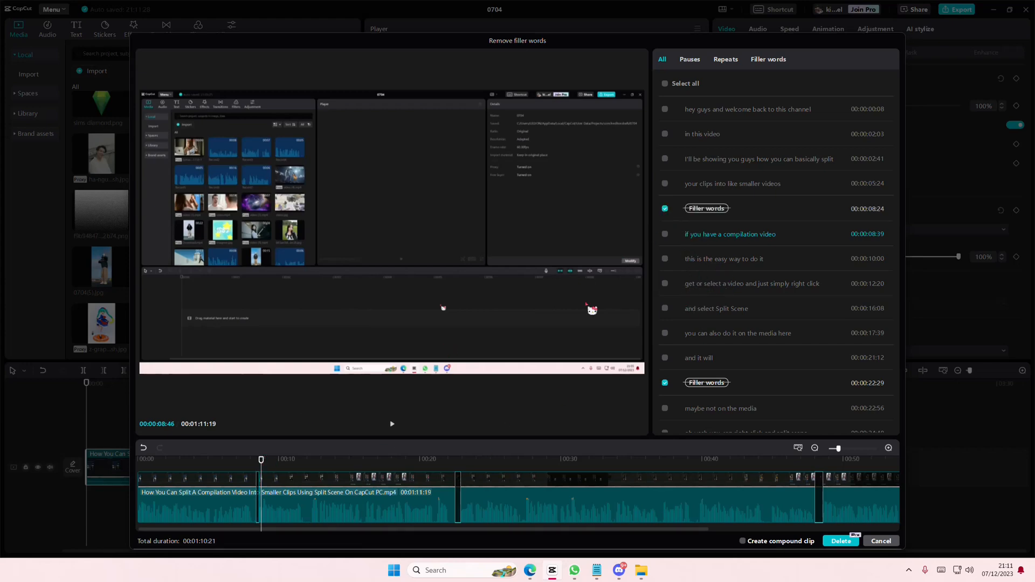
left_click(665, 234)
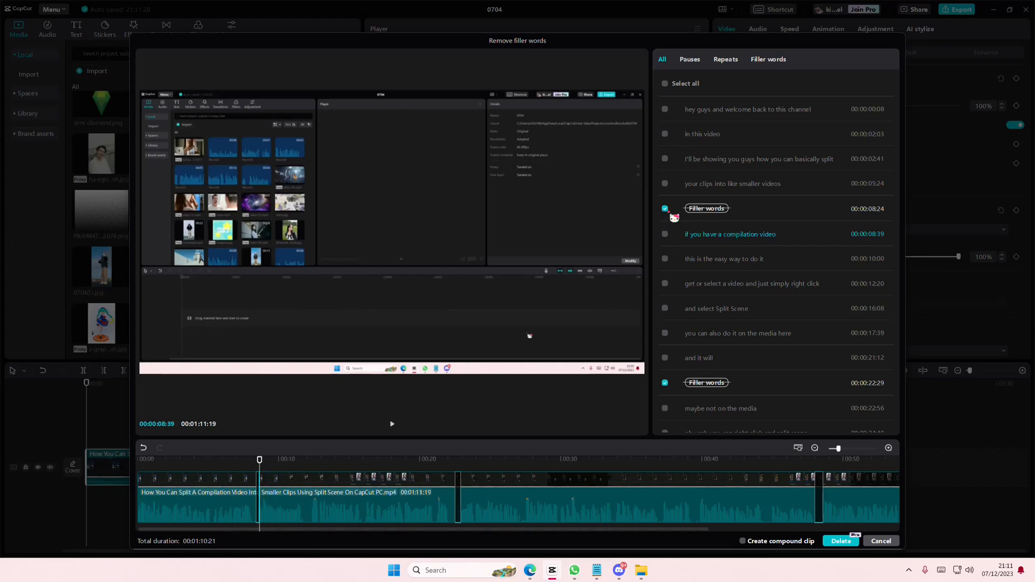
left_click(665, 234)
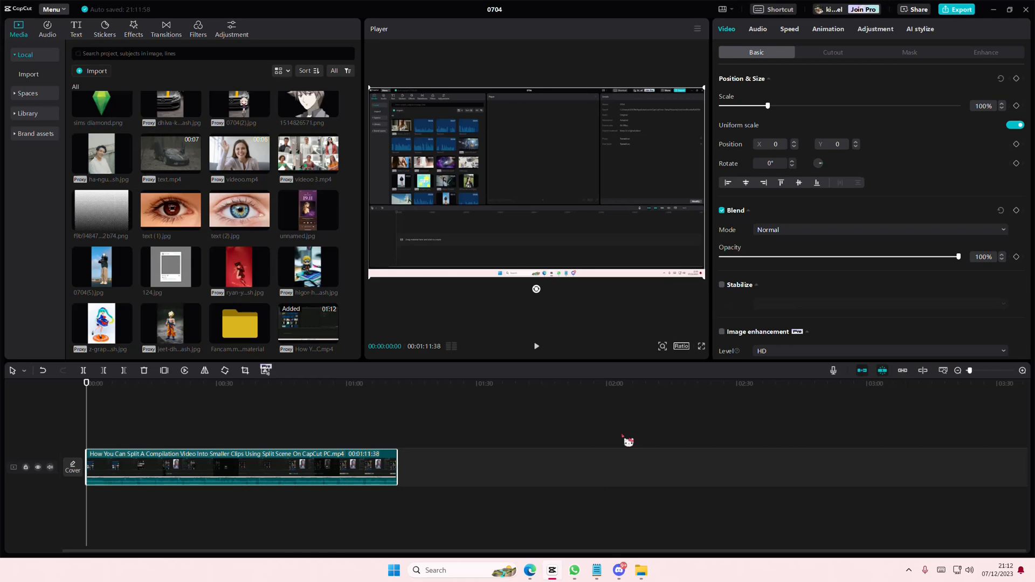
mouse_move(672, 441)
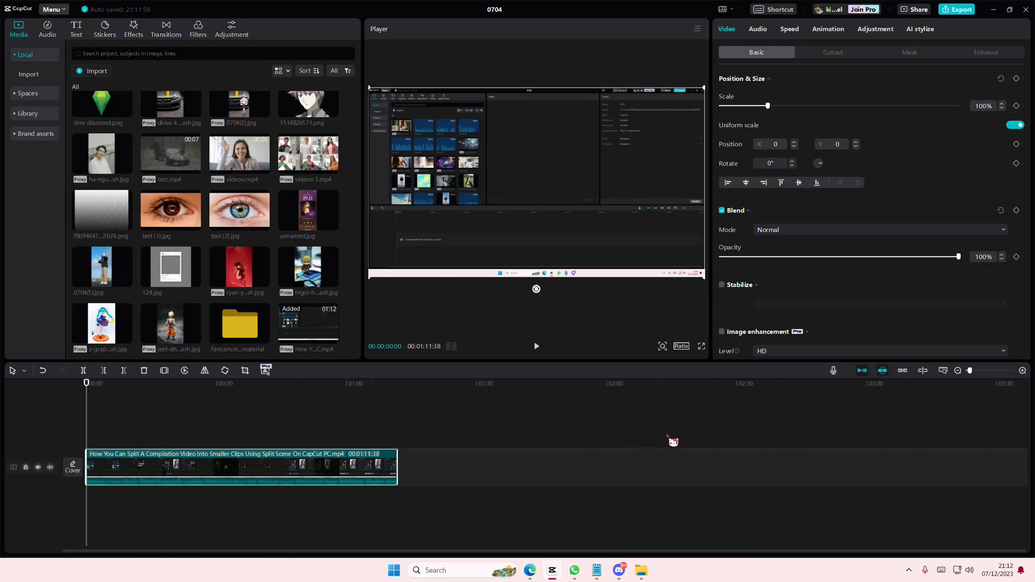